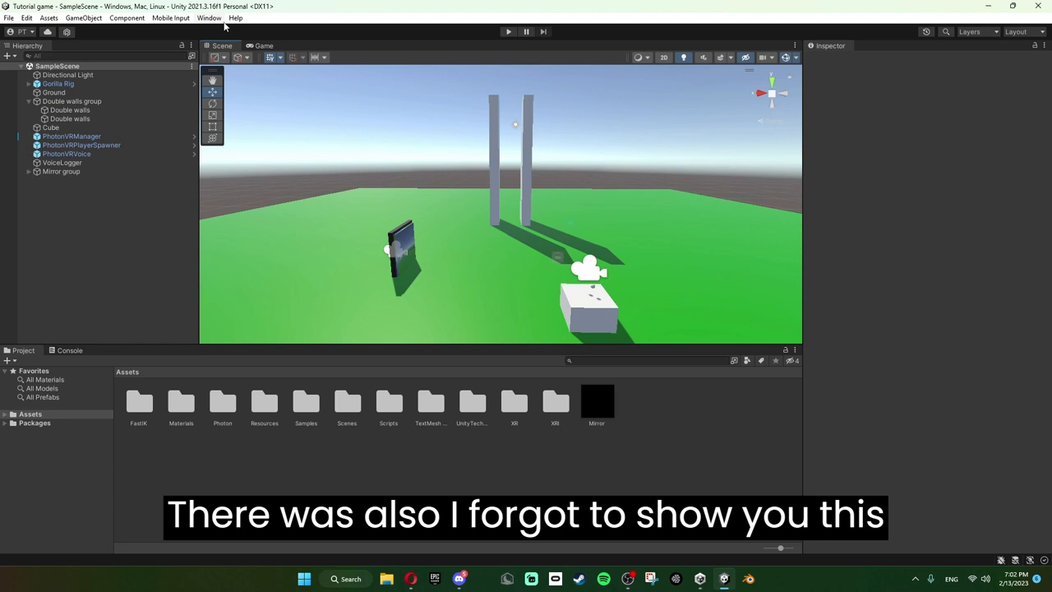
- Bring up the Photon PUN Wizard from the Window menu to review Setup Project
{"action": "left_click", "coordinate": [208, 16]}
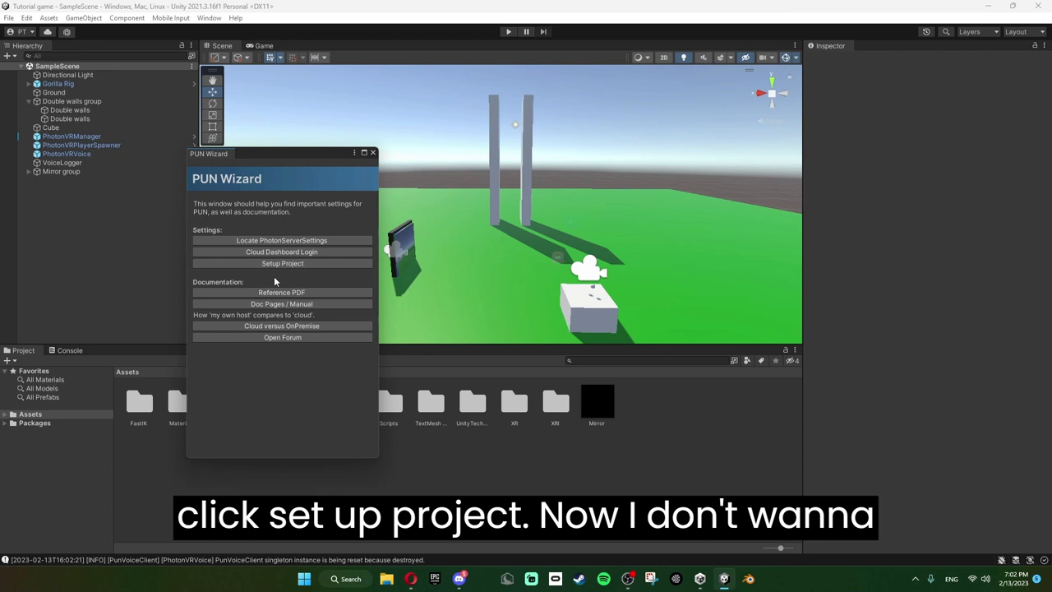
{"action": "left_click", "coordinate": [282, 263]}
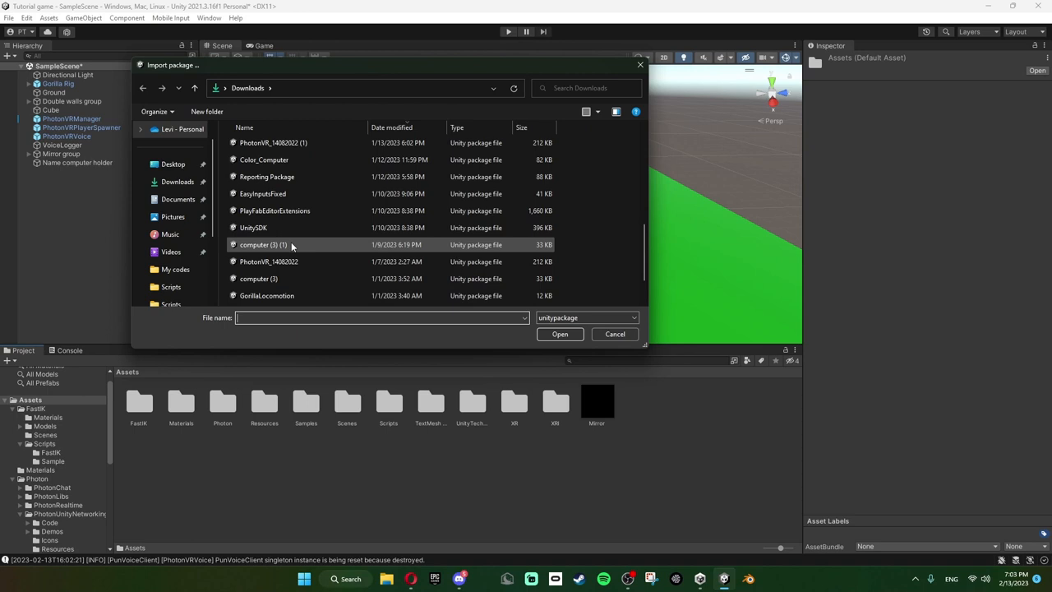
- Import the Computer package and set its Transform Rotation Y to 180 degrees
{"action": "left_click", "coordinate": [558, 334]}
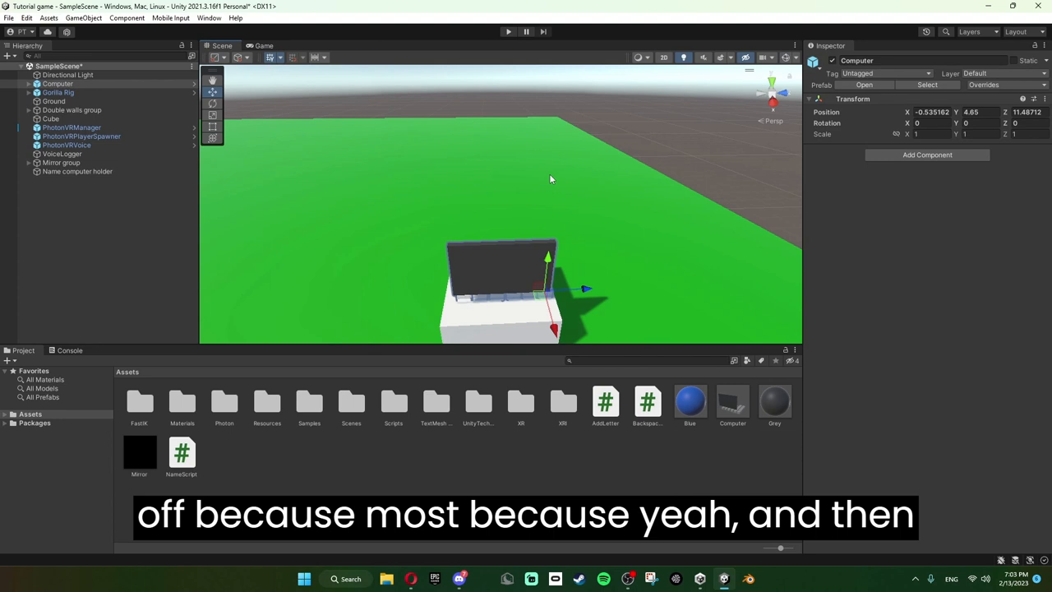
{"action": "type", "text": "180"}
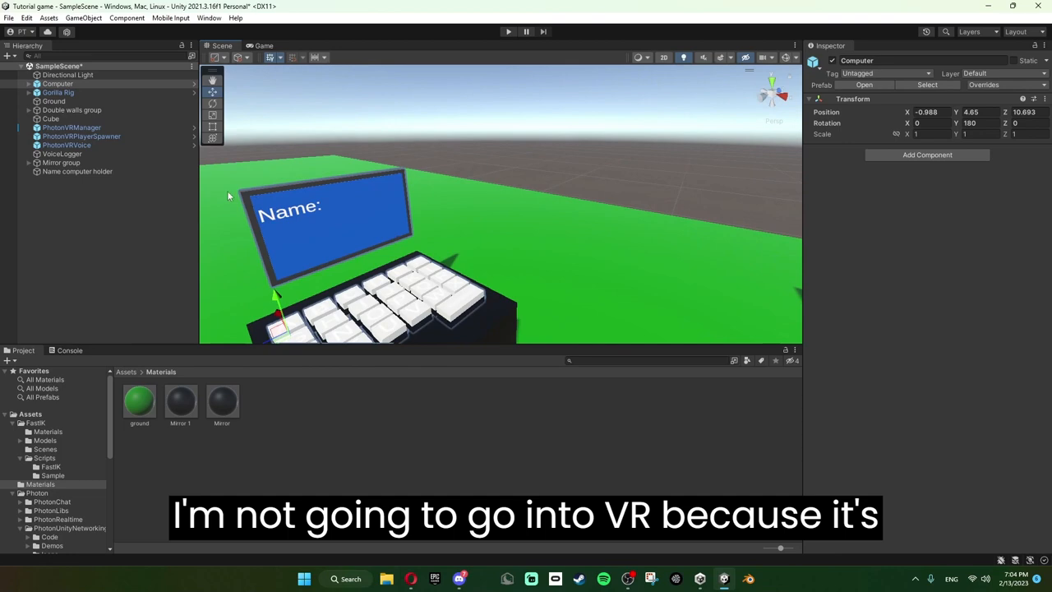
- Add a Sphere Collider of radius 0.05 to the LeftHand Controller
{"action": "left_click", "coordinate": [89, 135]}
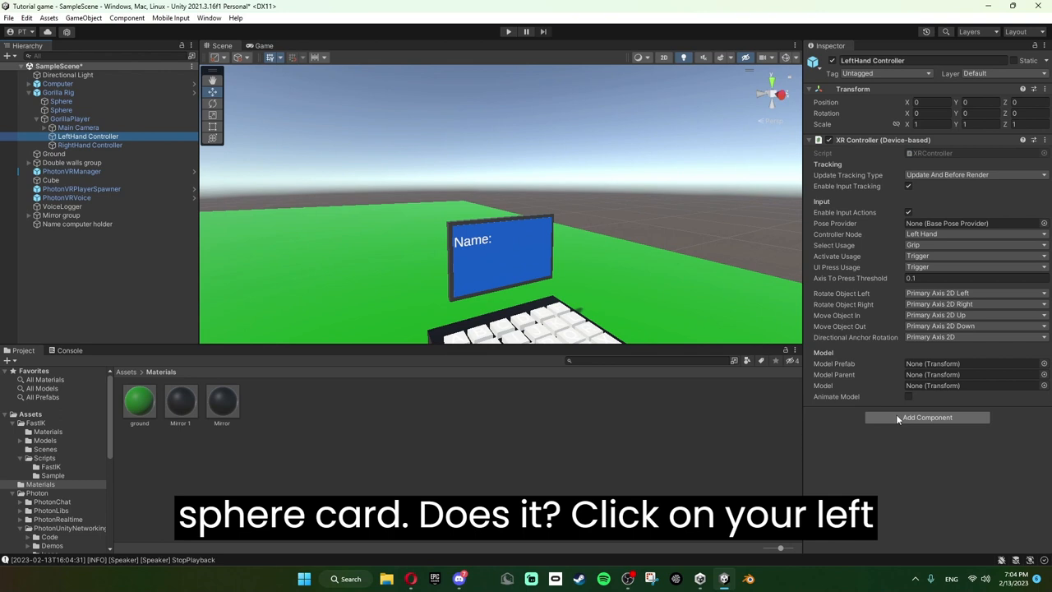
{"action": "left_click", "coordinate": [928, 417]}
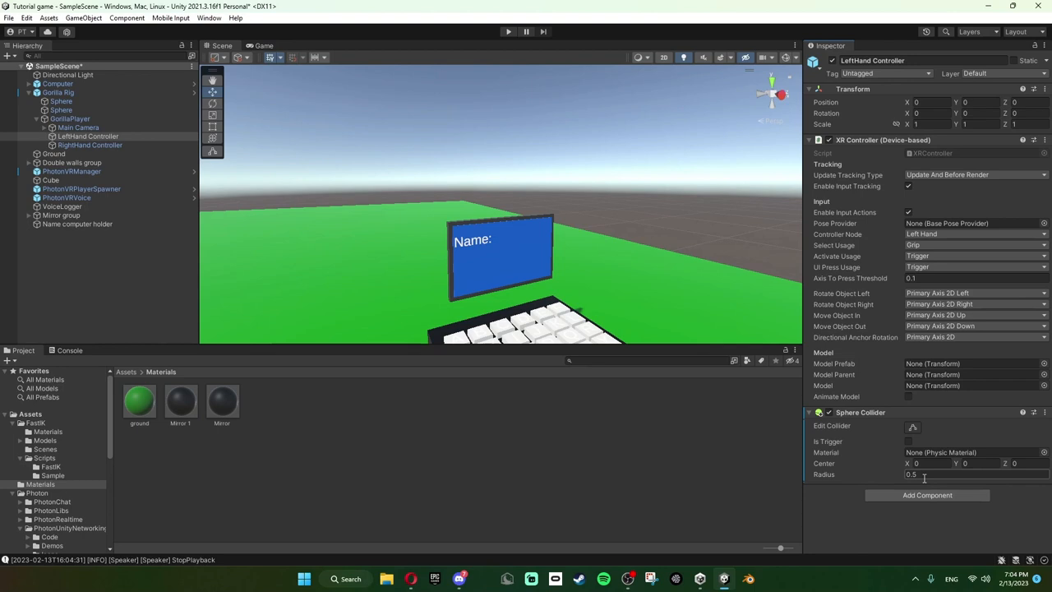
{"action": "type", "text": "0.05"}
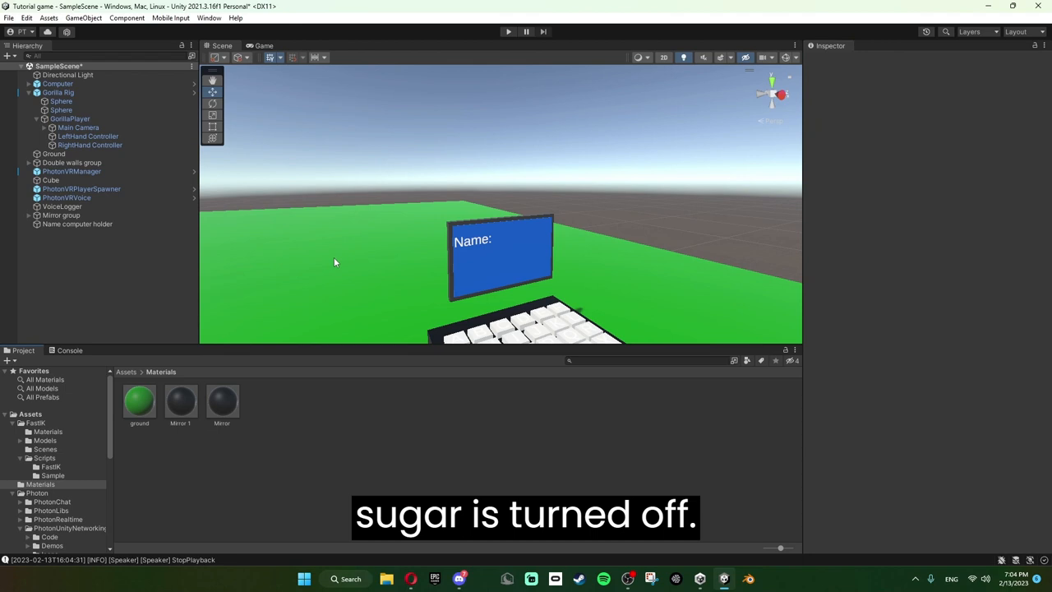
- Add the HandTag tag and name User Layers 6 and 7 R Controller and L Controller
{"action": "left_click", "coordinate": [88, 144]}
{"action": "type", "text": "Hand"}
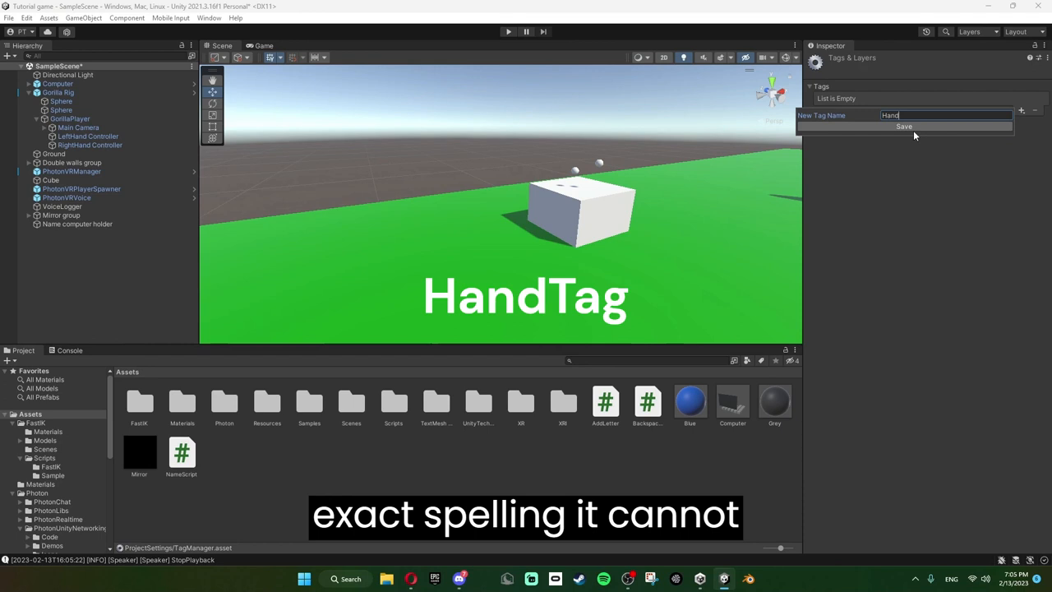
{"action": "left_click", "coordinate": [88, 134]}
{"action": "type", "text": "L"}
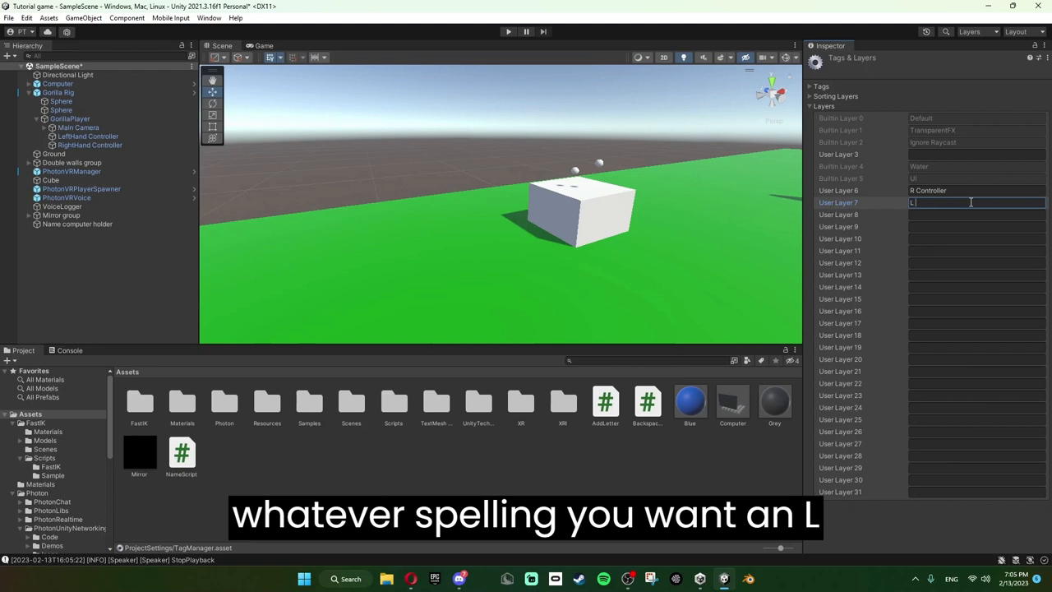
{"action": "left_click", "coordinate": [89, 144]}
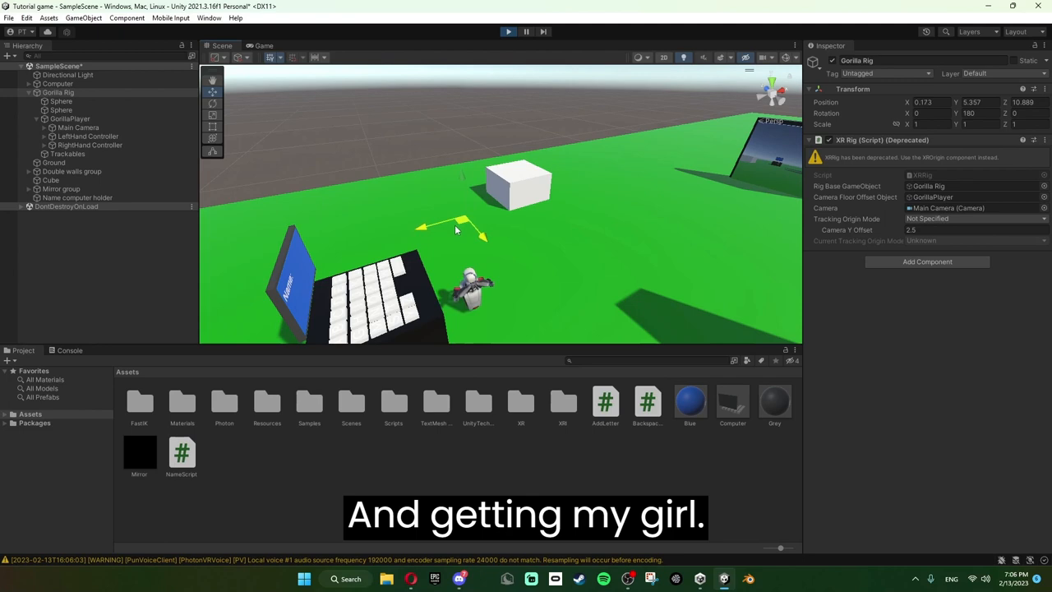
- Play-test the gorilla rig, then browse to Assets/Resources/PhotonVR and its Player prefab
{"action": "left_click", "coordinate": [89, 135]}
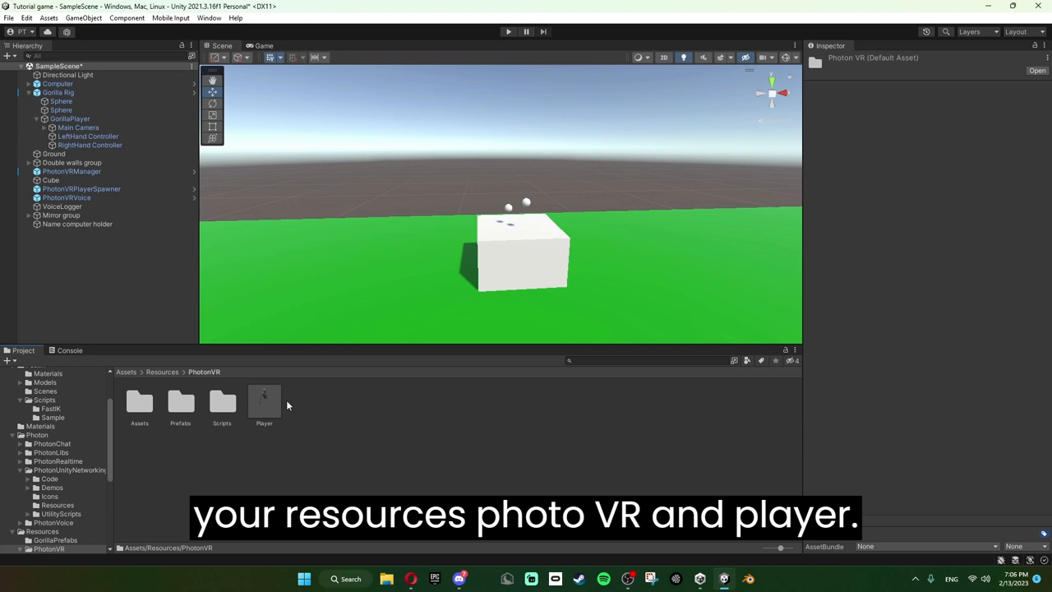
- Inspect the Player prefab's Right_Wrist_Joint_01 Fast IK Fabric and the LeftHand VRHand
{"action": "double_click", "coordinate": [263, 403]}
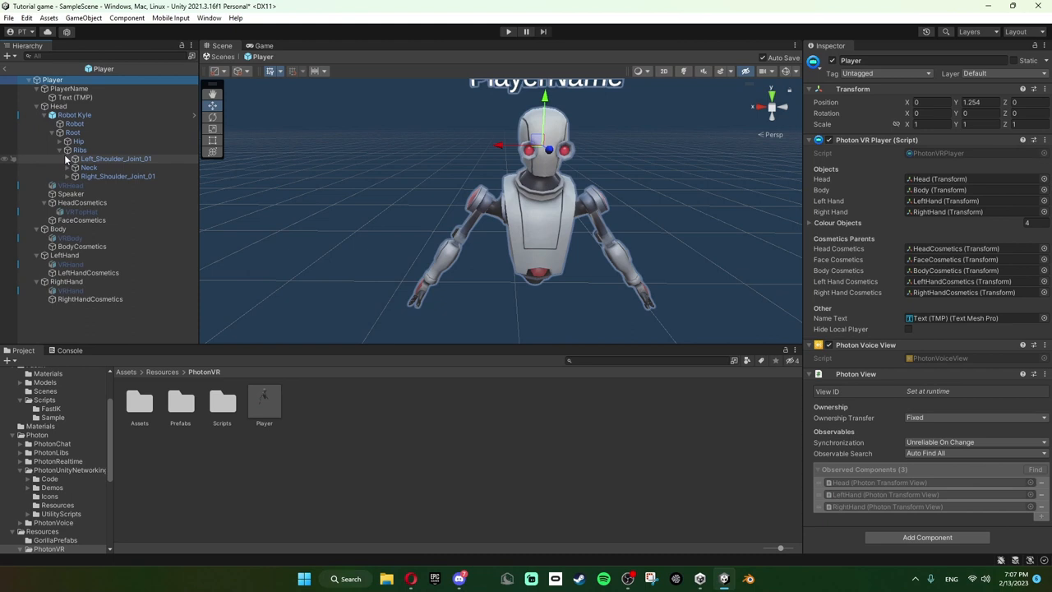
{"action": "left_click", "coordinate": [135, 228]}
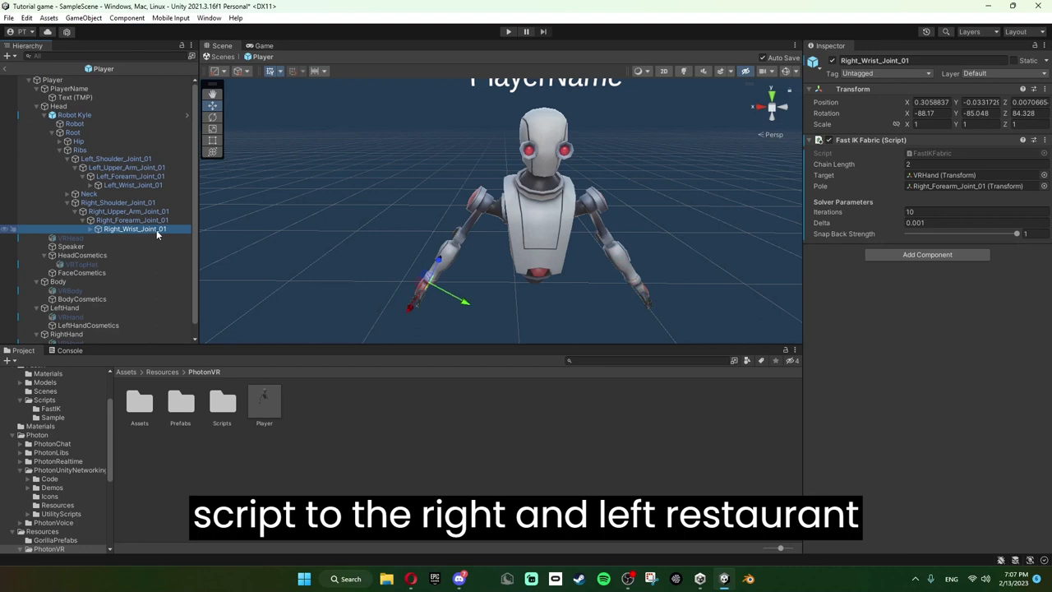
{"action": "left_click", "coordinate": [69, 304]}
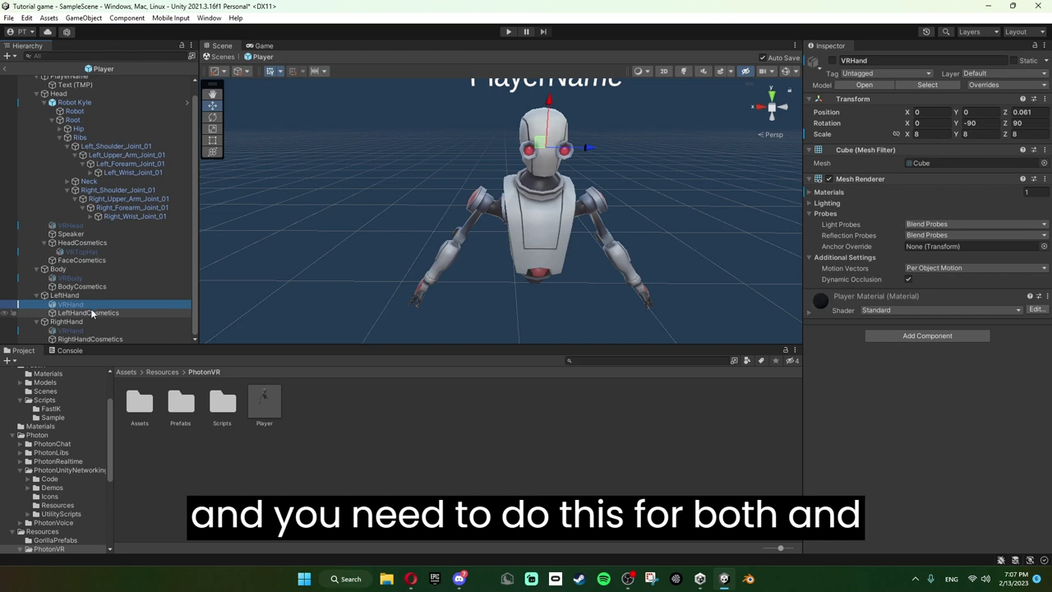